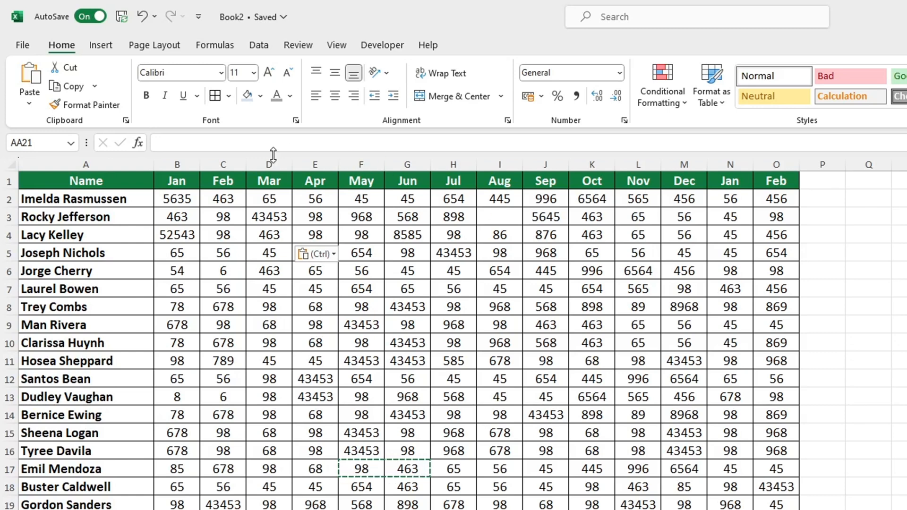
left_click(223, 165)
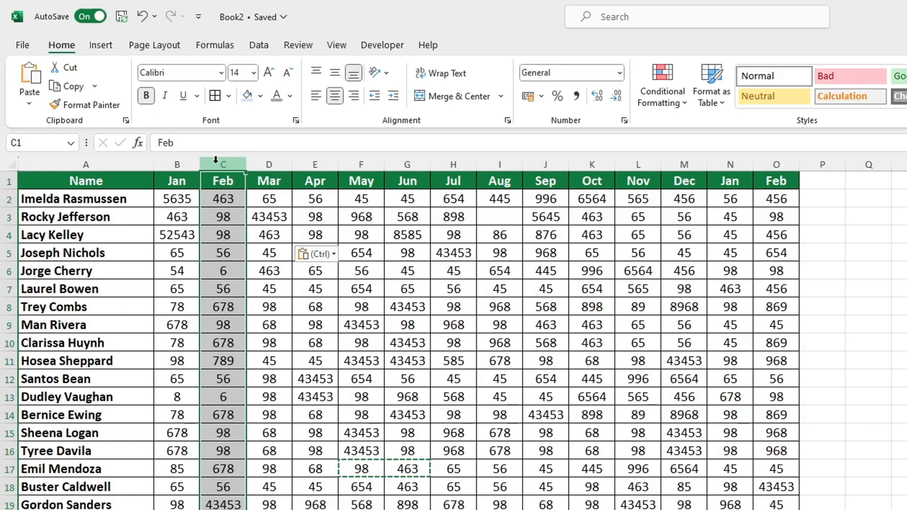
key("ctrl")
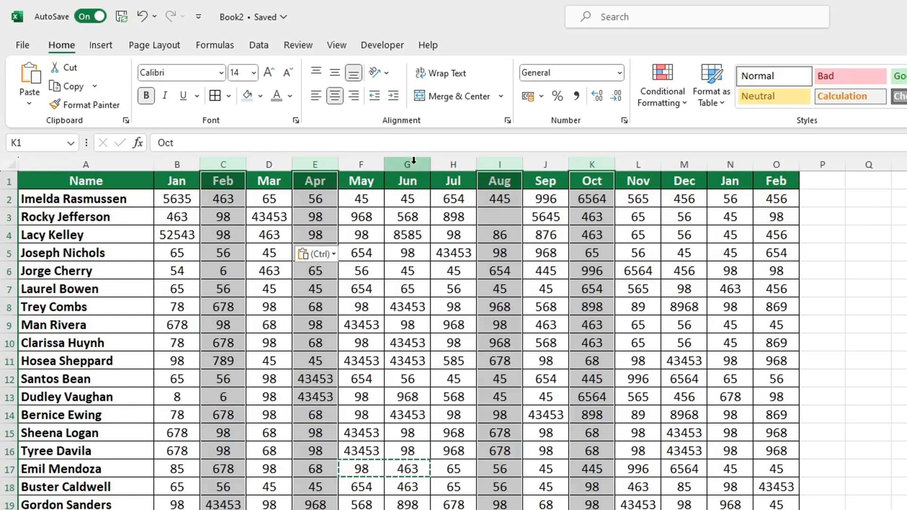
left_click(314, 164)
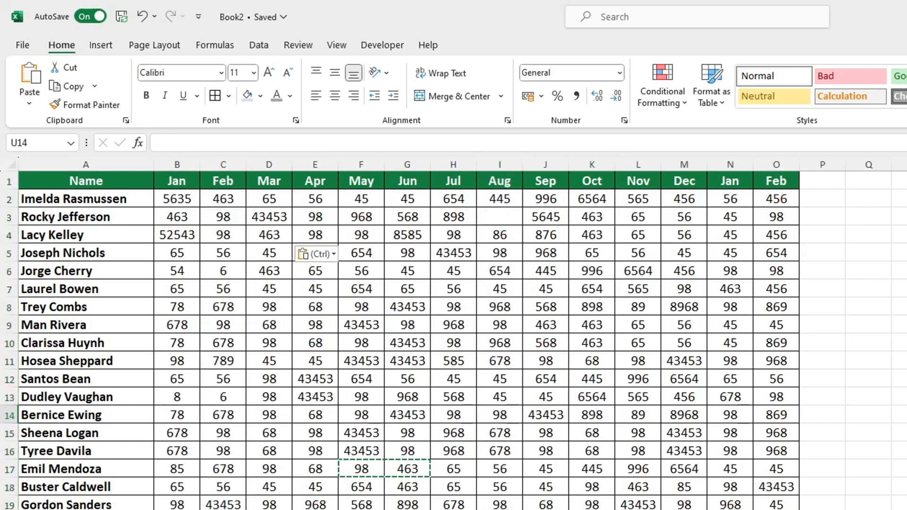
left_click(177, 271)
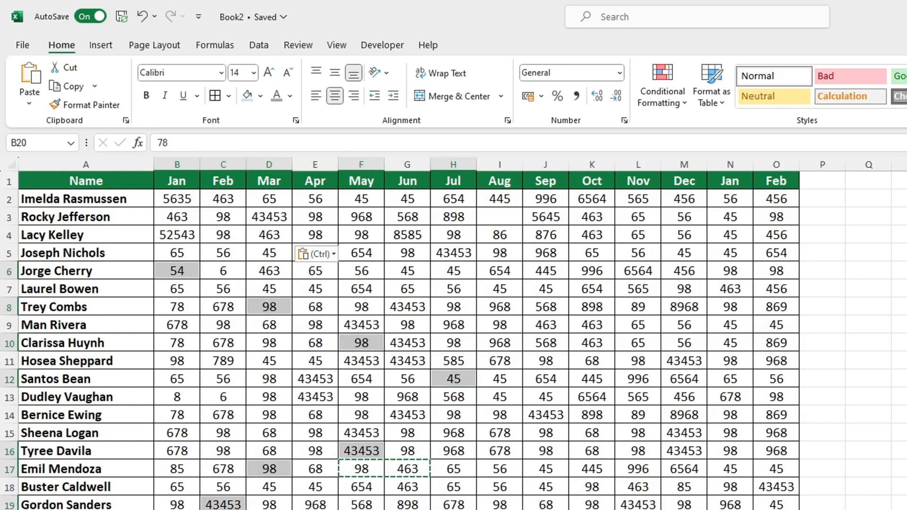
left_click(637, 360)
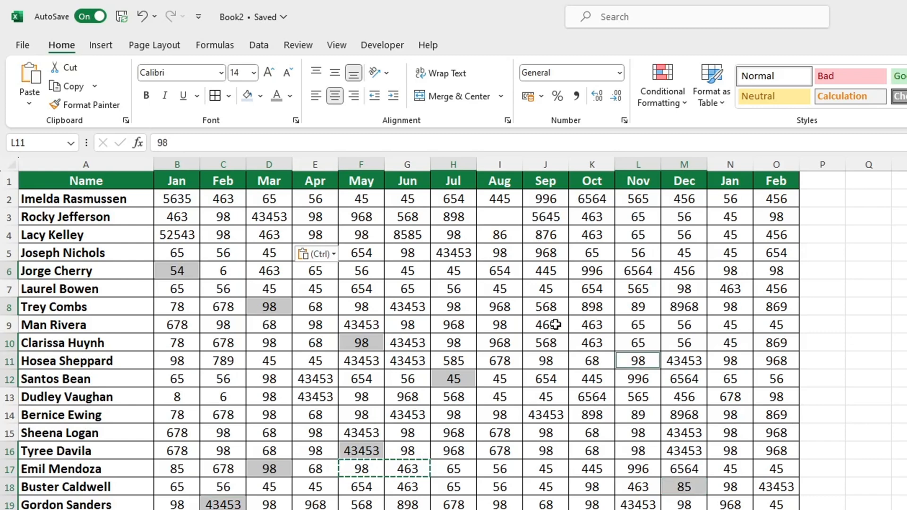
left_click(544, 270)
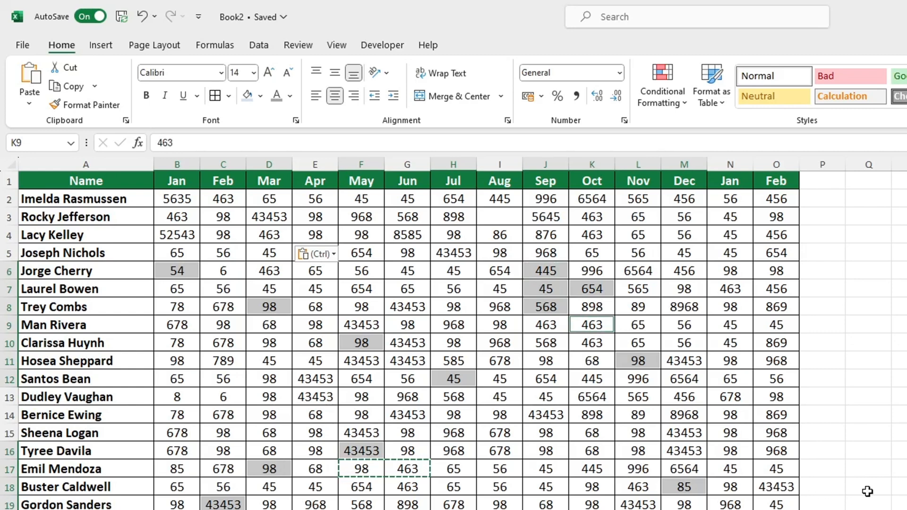
left_click(867, 487)
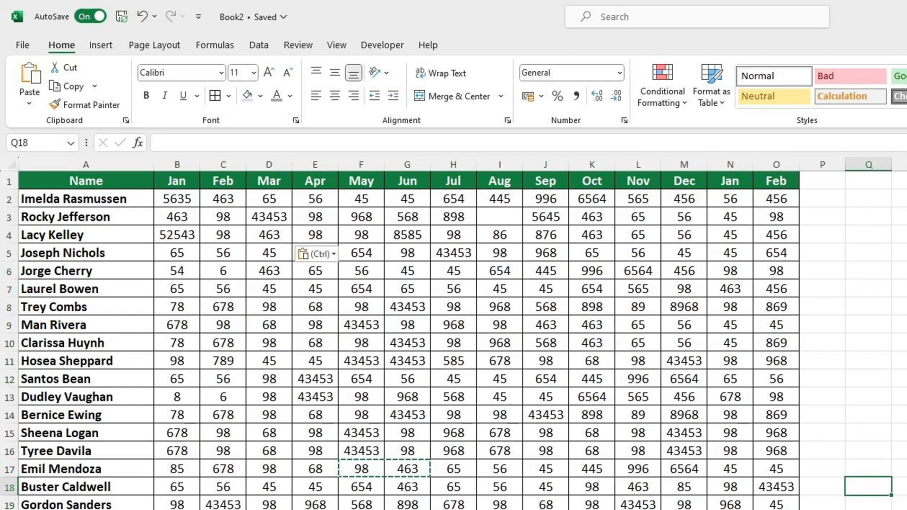